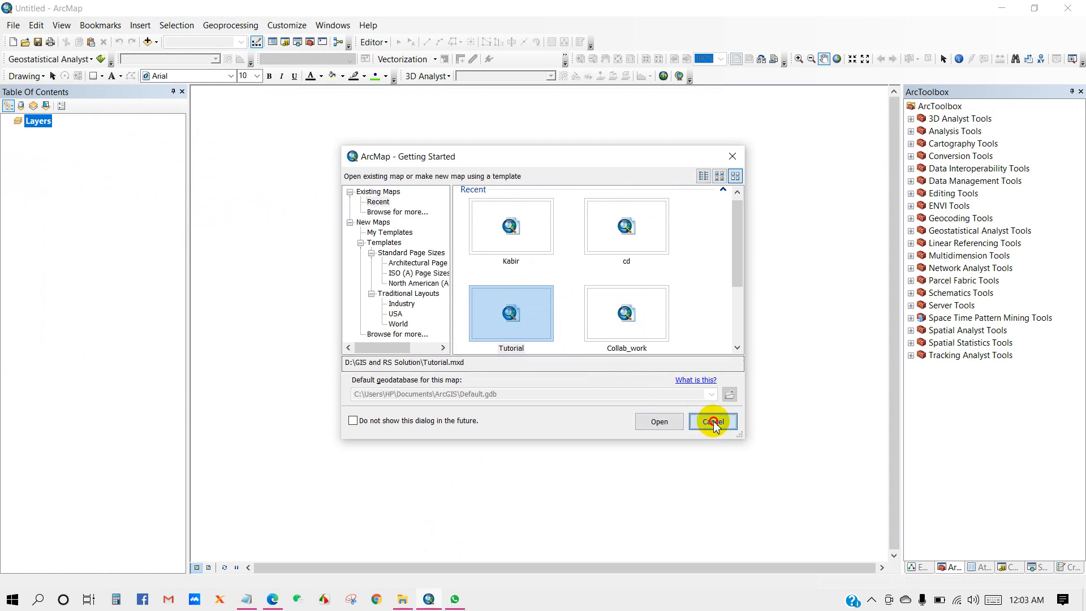
Step: Dismiss the Getting Started window without opening a map
click(712, 421)
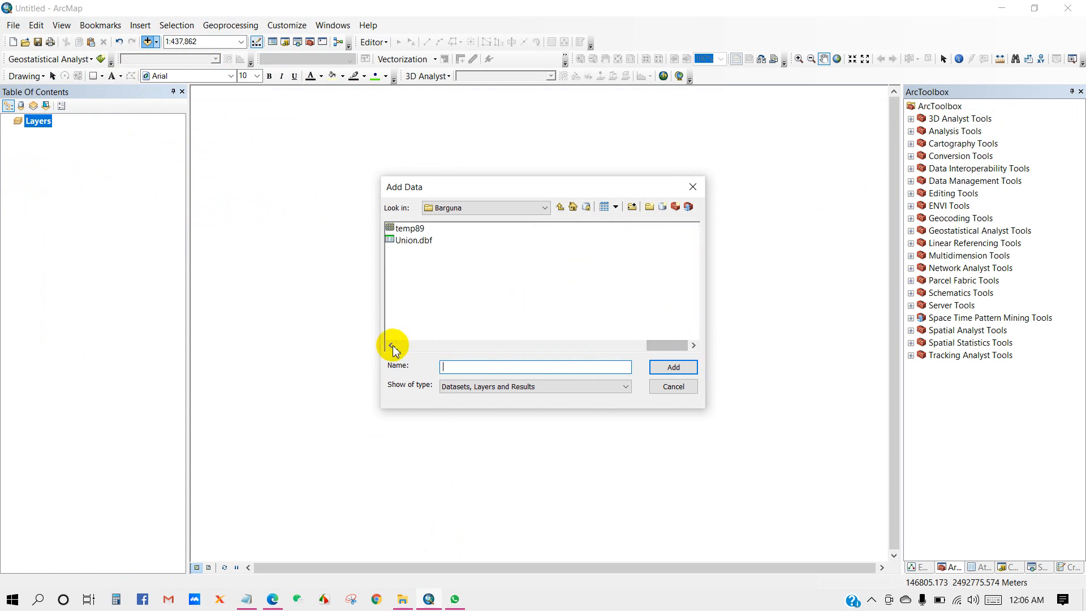
Step: Add Study area.shp to the map and change its symbol to Hollow
click(420, 323)
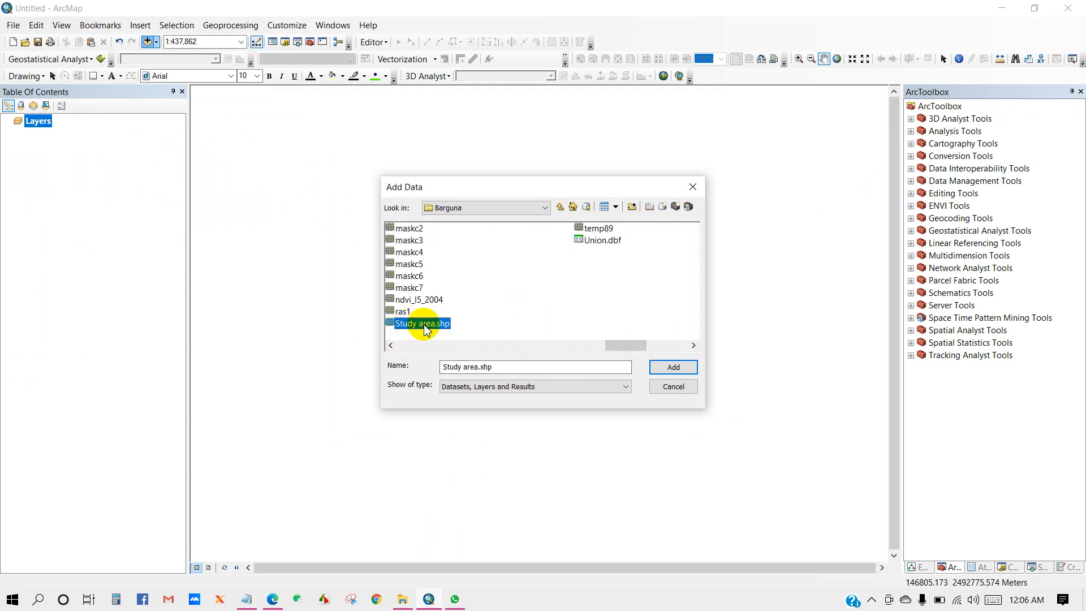
click(671, 366)
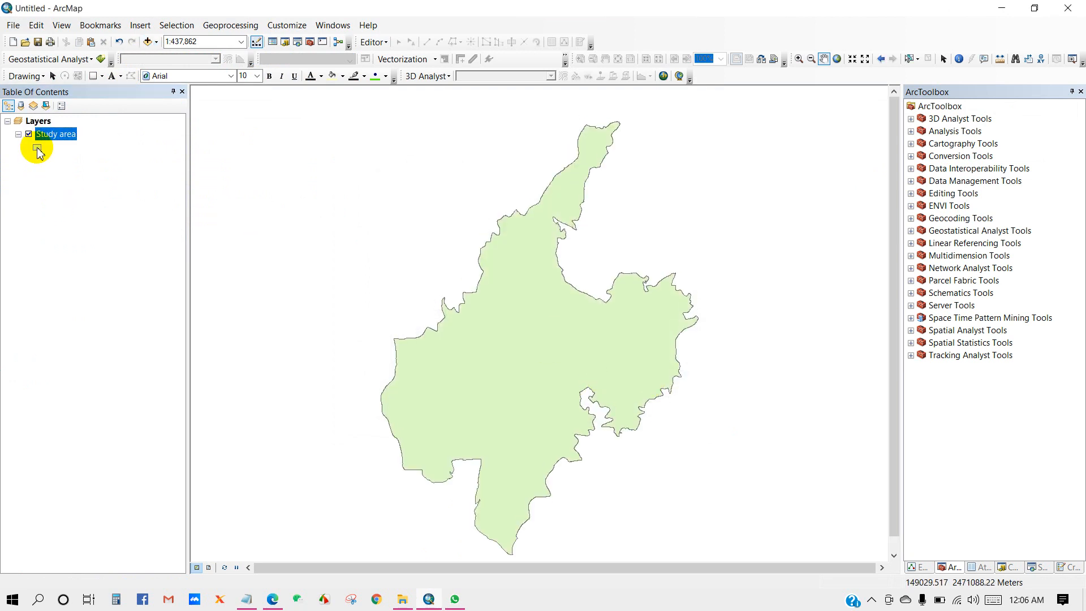
click(37, 146)
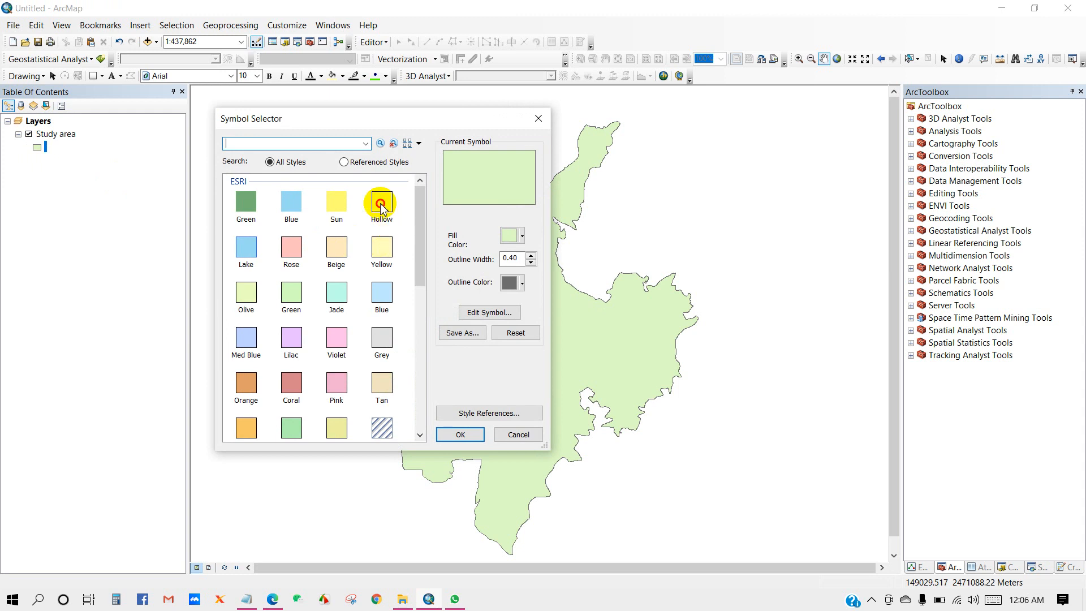
click(459, 434)
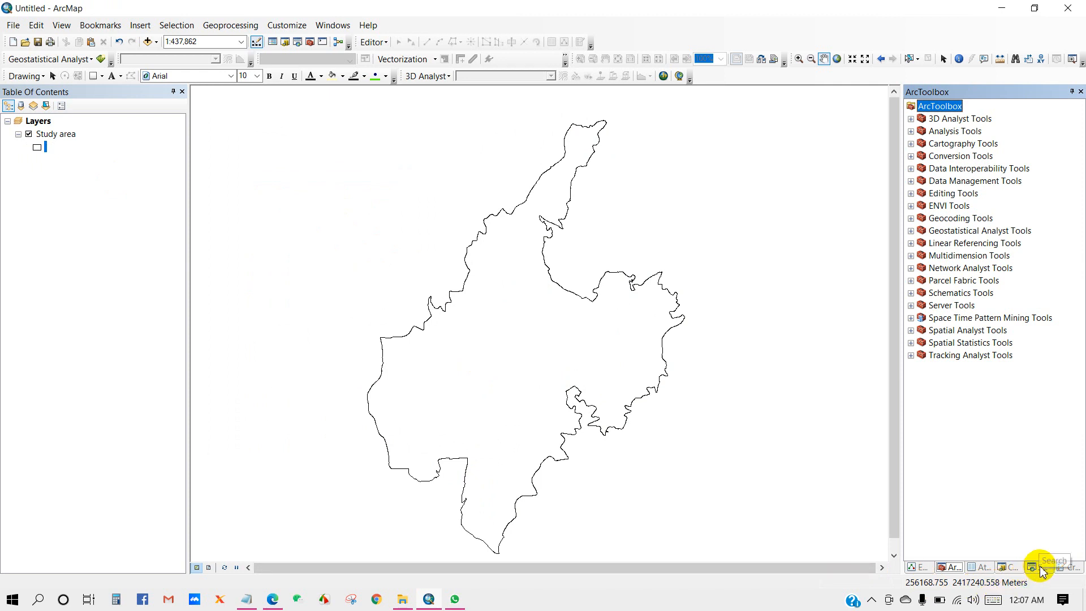
Step: Search for 'create random point' and open Create Random Points (Data Management)
click(1037, 567)
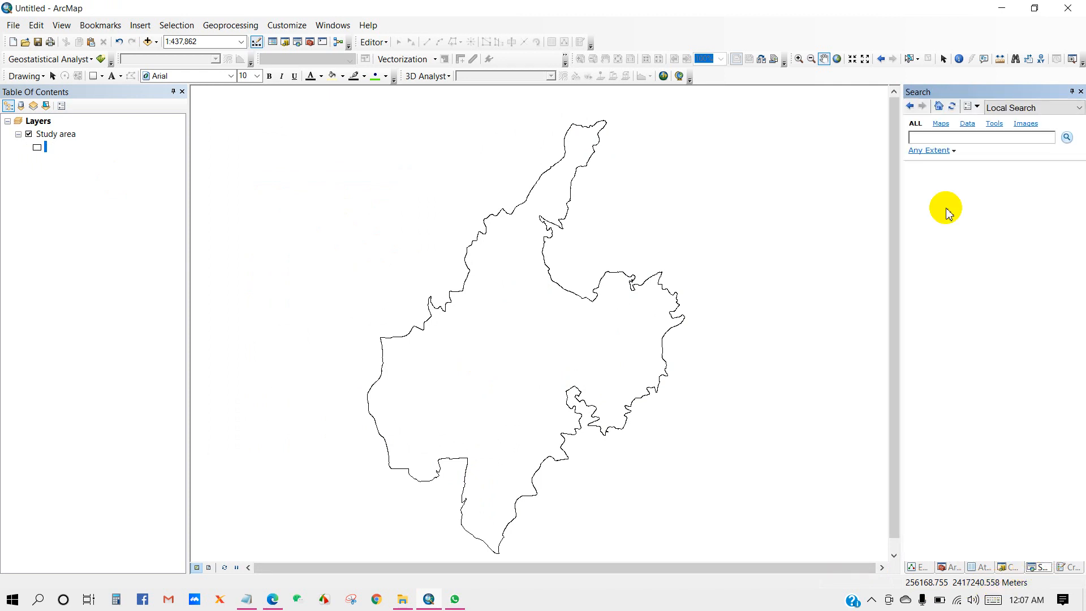
text(c)
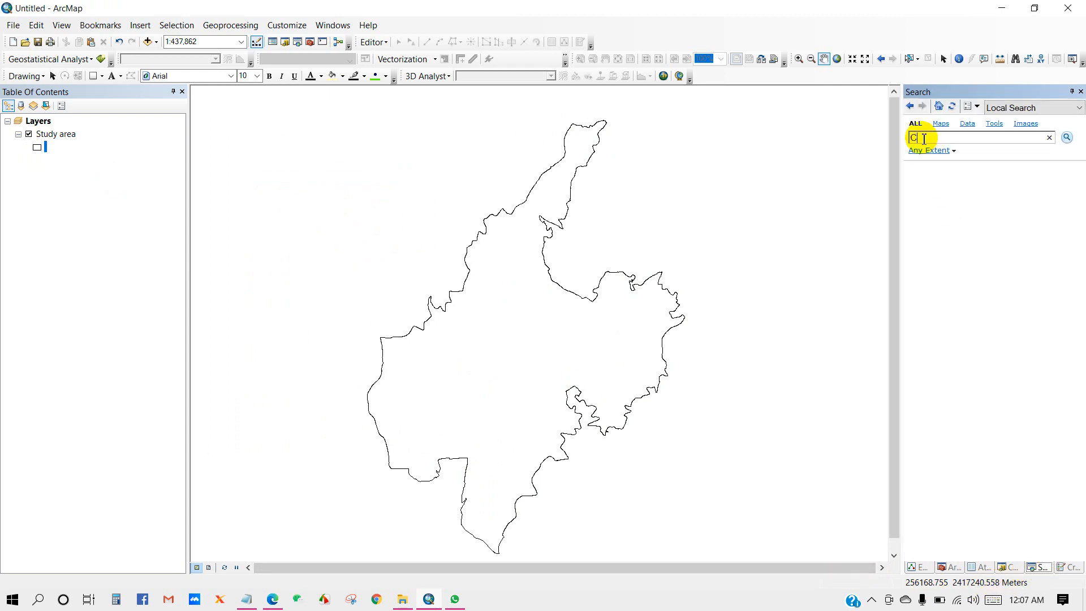
text(reate random)
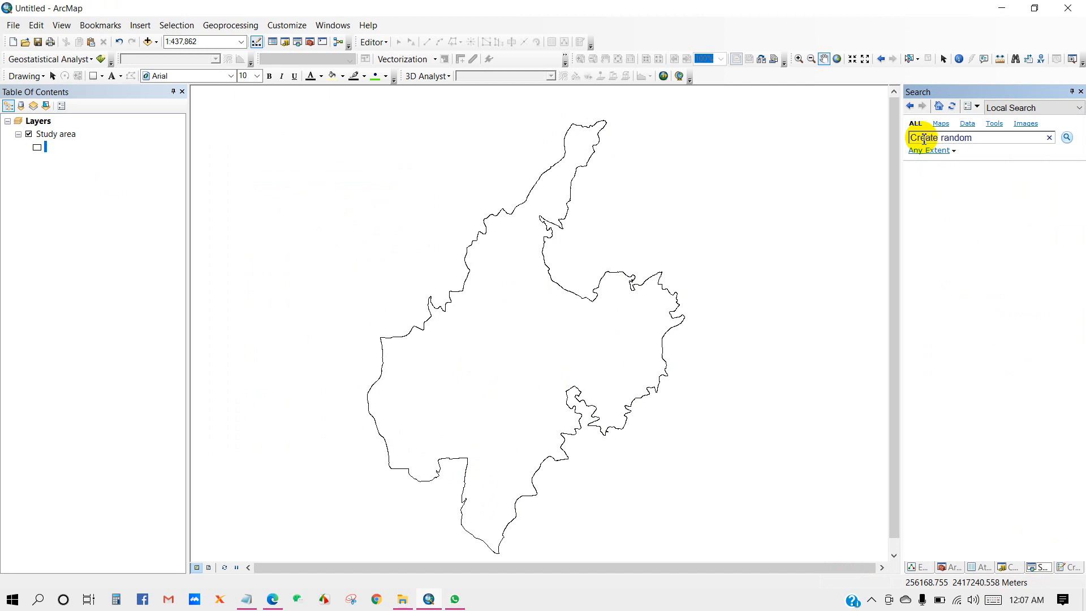
text(points)
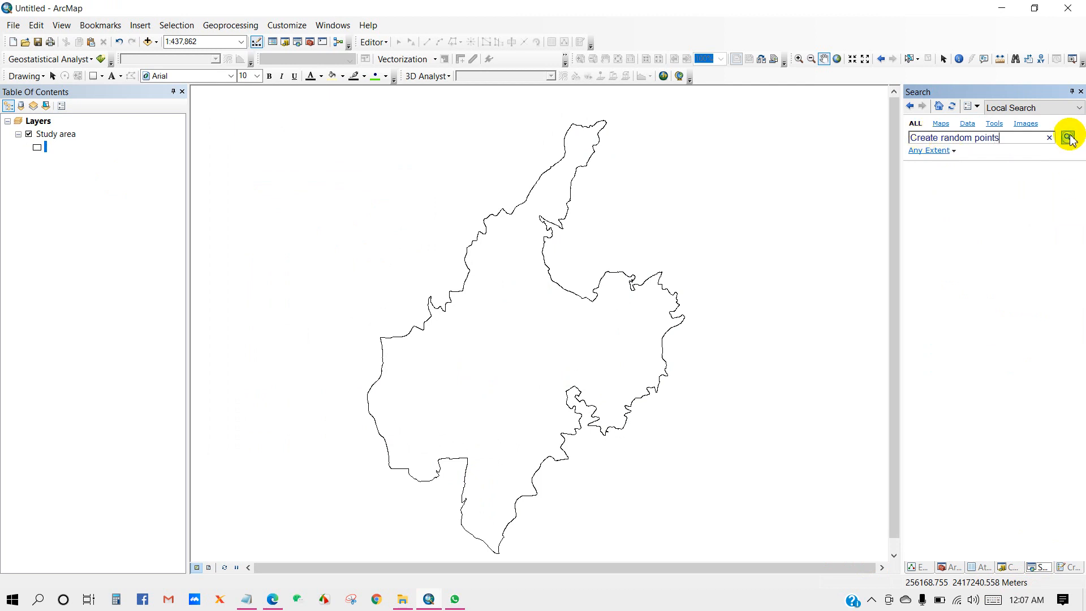
click(1053, 137)
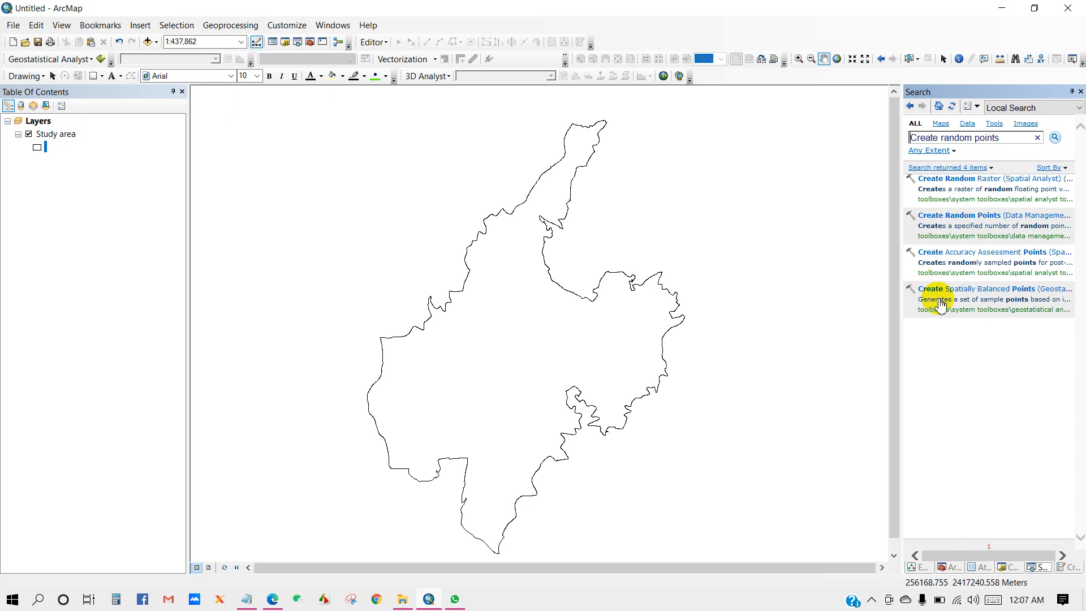
mouse_move(955, 215)
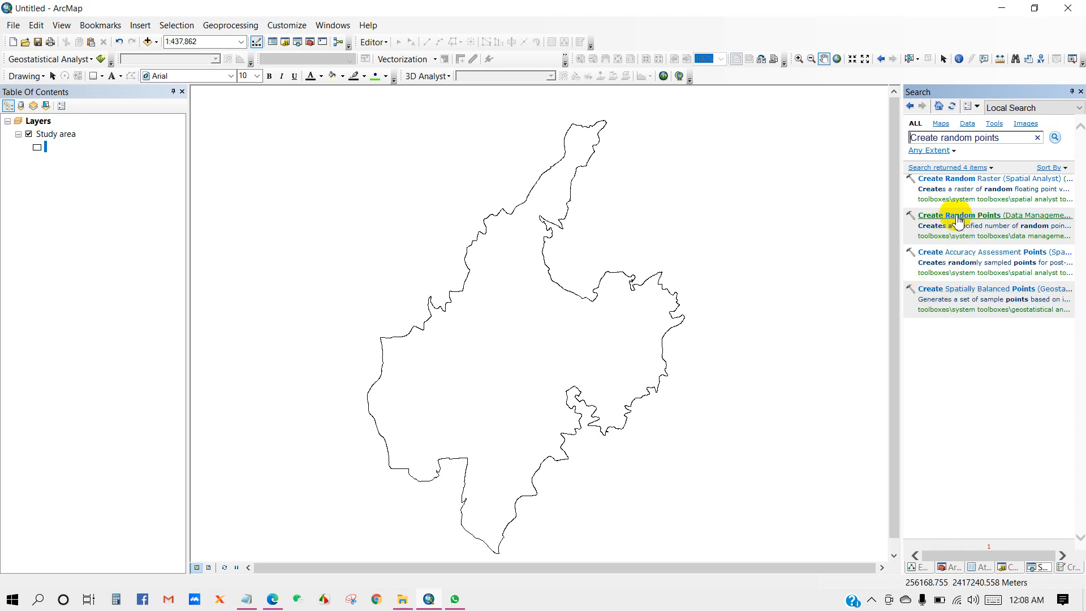
double_click(960, 216)
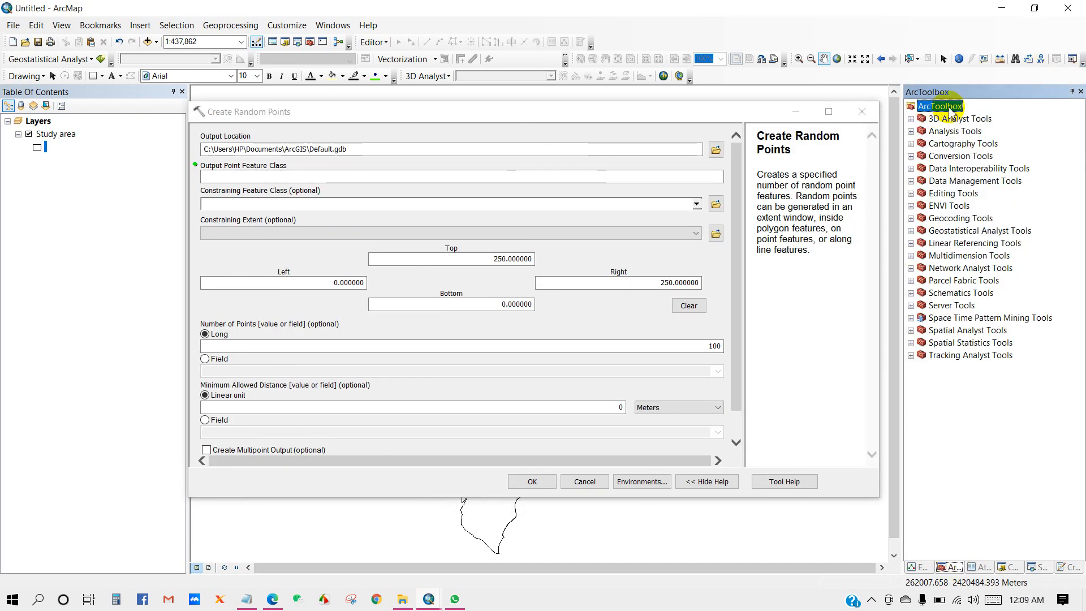
Step: Expand Data Management Tools in ArcToolbox, then return to the search results
click(911, 181)
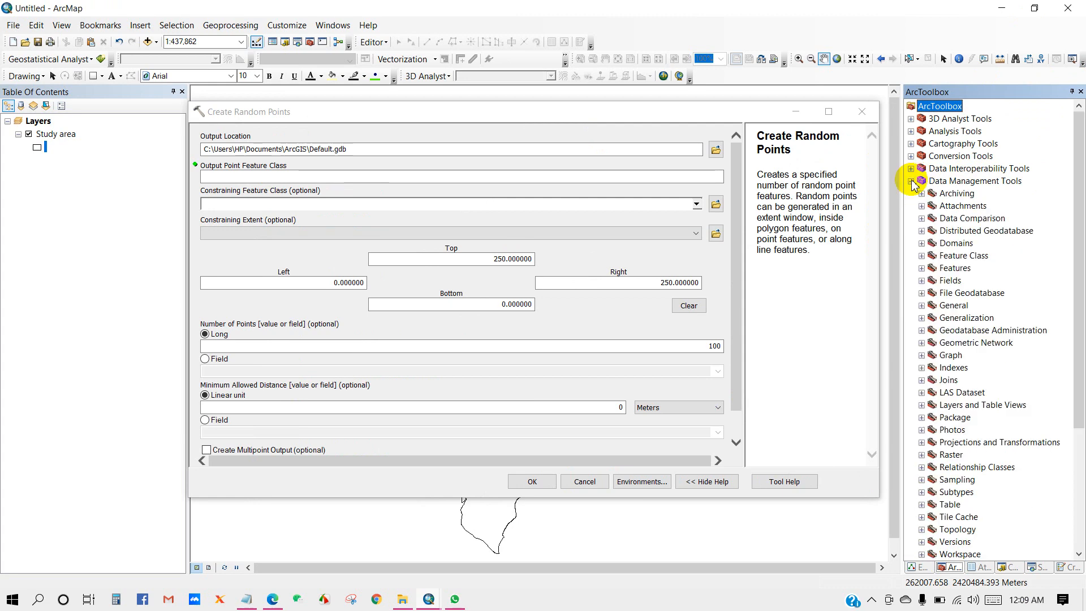
click(911, 181)
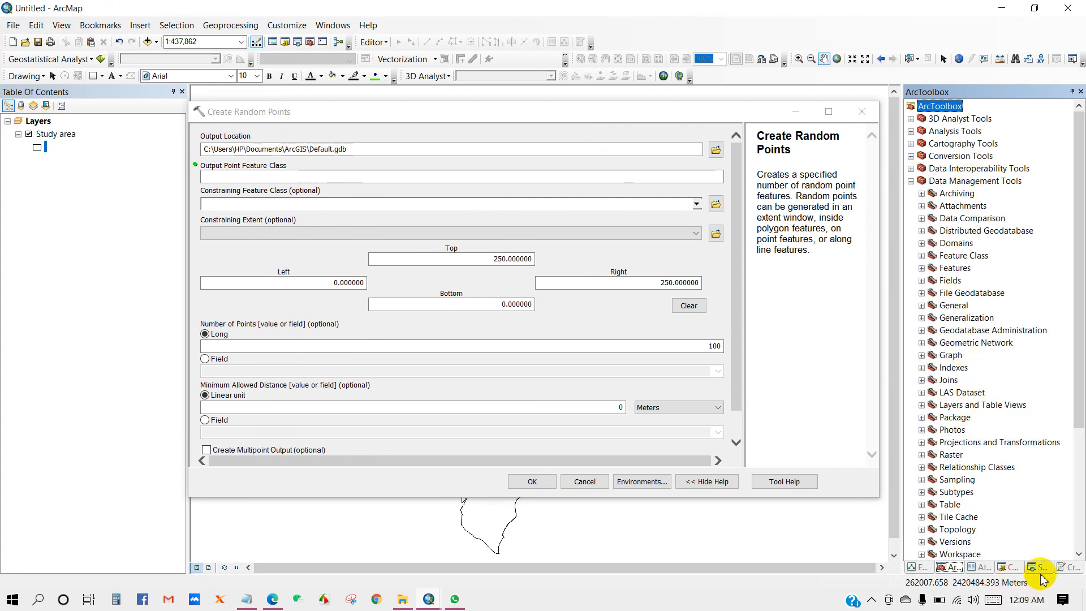
click(1037, 567)
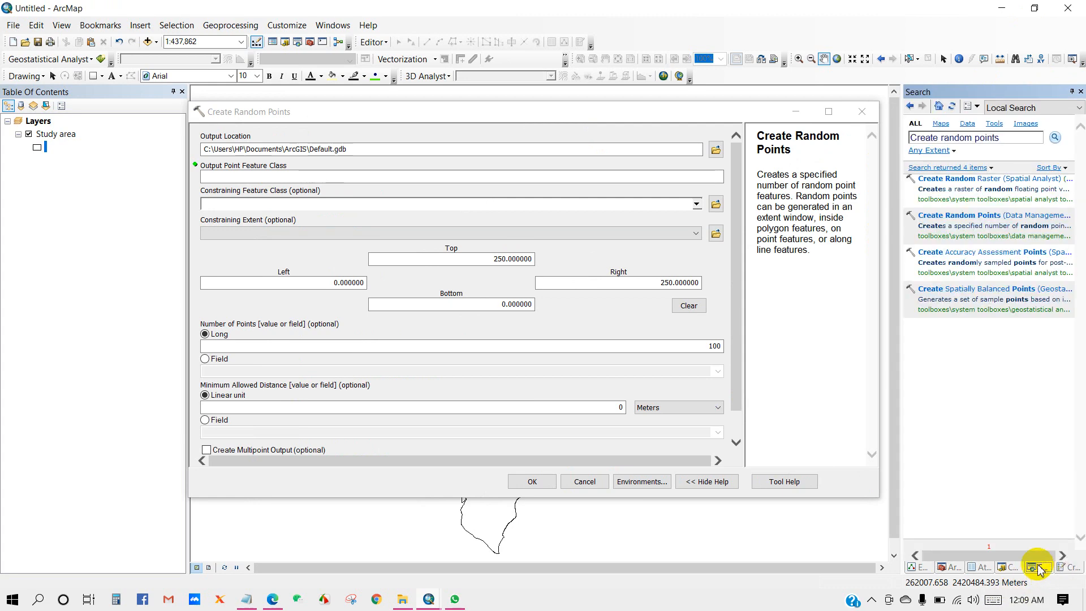
mouse_move(715, 149)
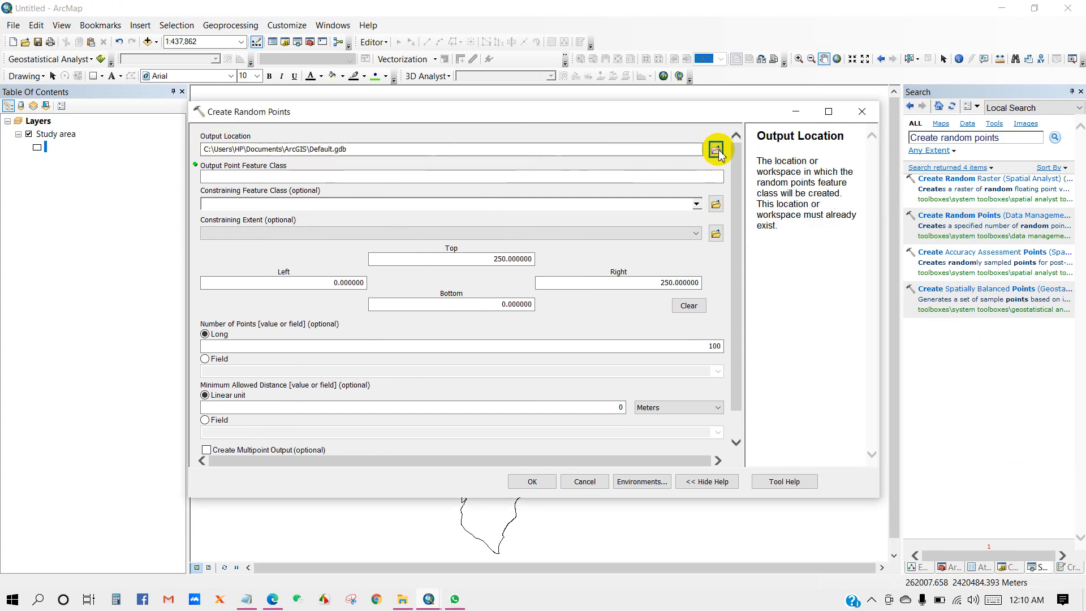
Step: Create a new 'Random points' folder in Barguna as the output location
click(716, 149)
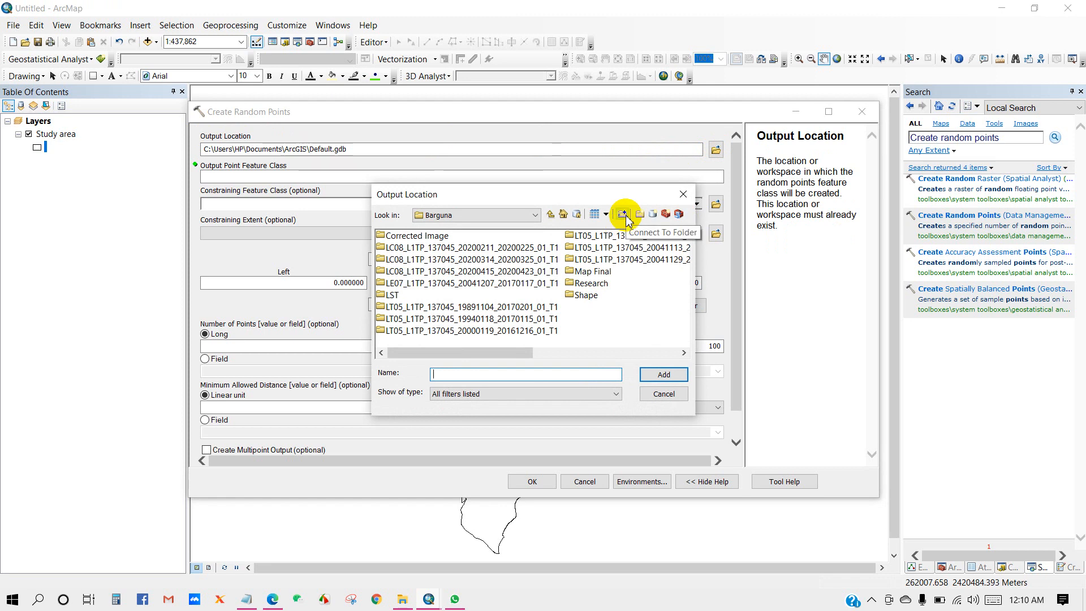
click(638, 214)
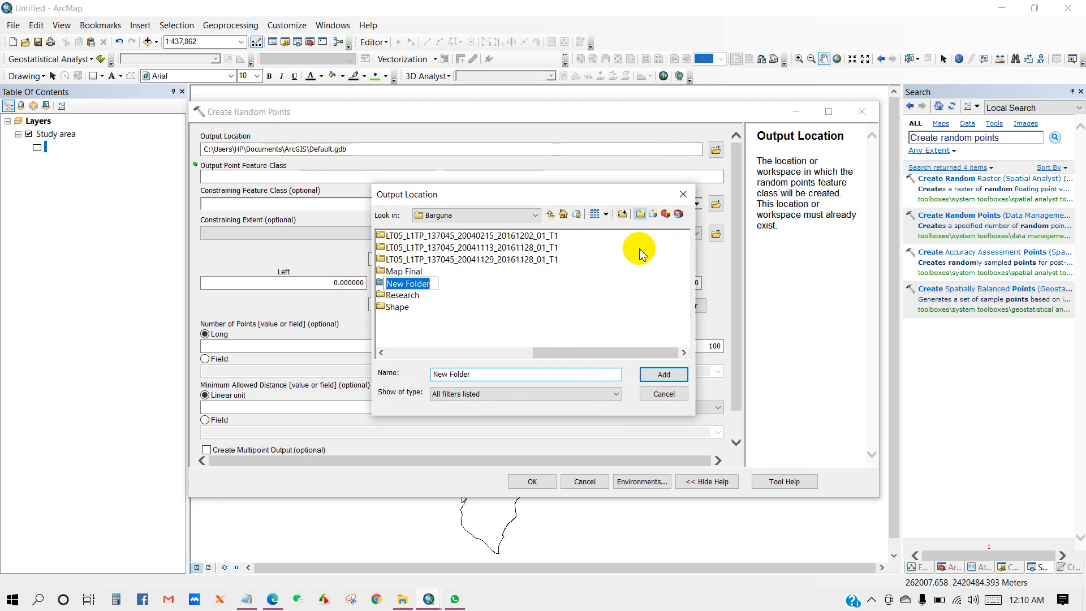
mouse_move(619, 317)
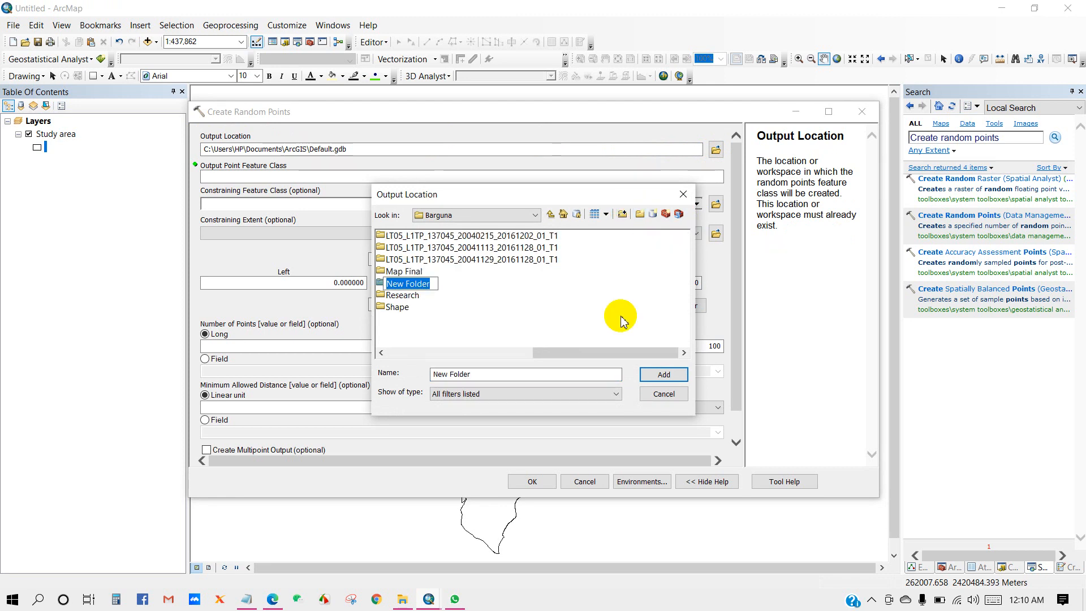
text(Random points)
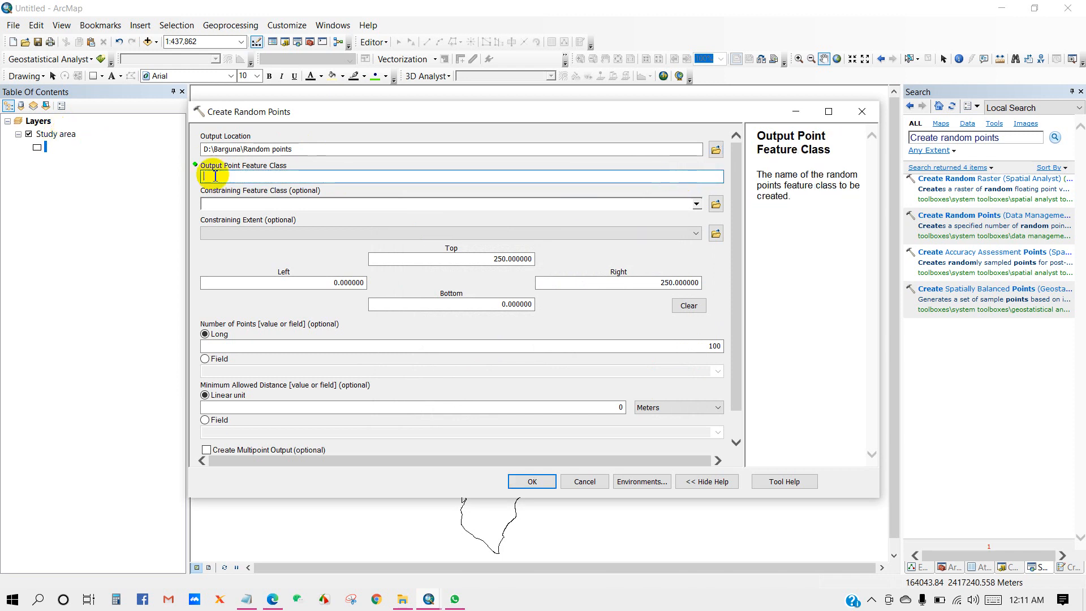
Step: Name the output randompints, constrain to Study area, request 150 points in meters
text(random)
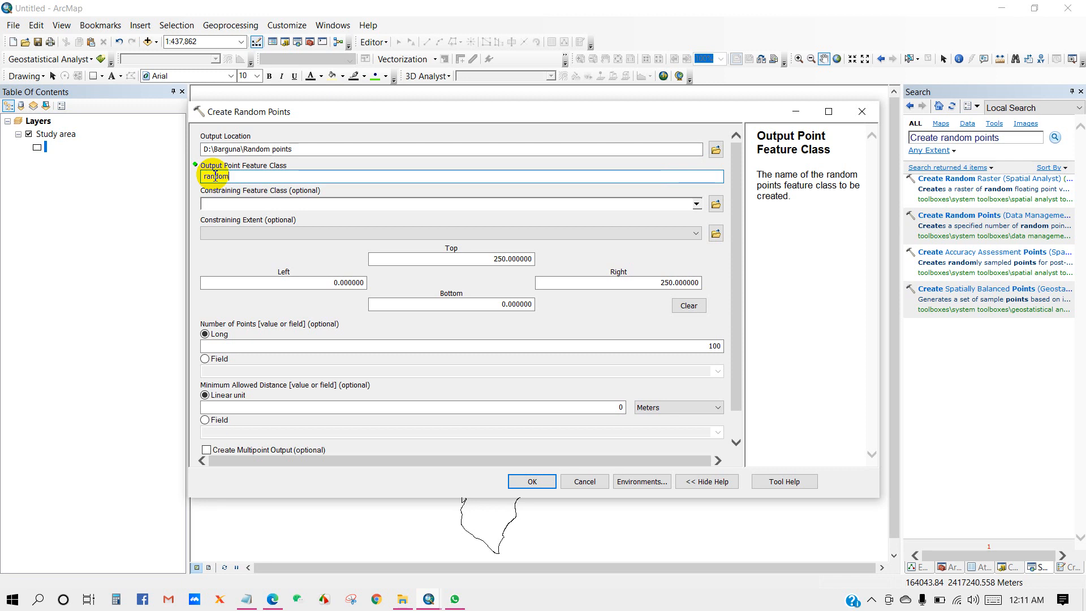
text(points)
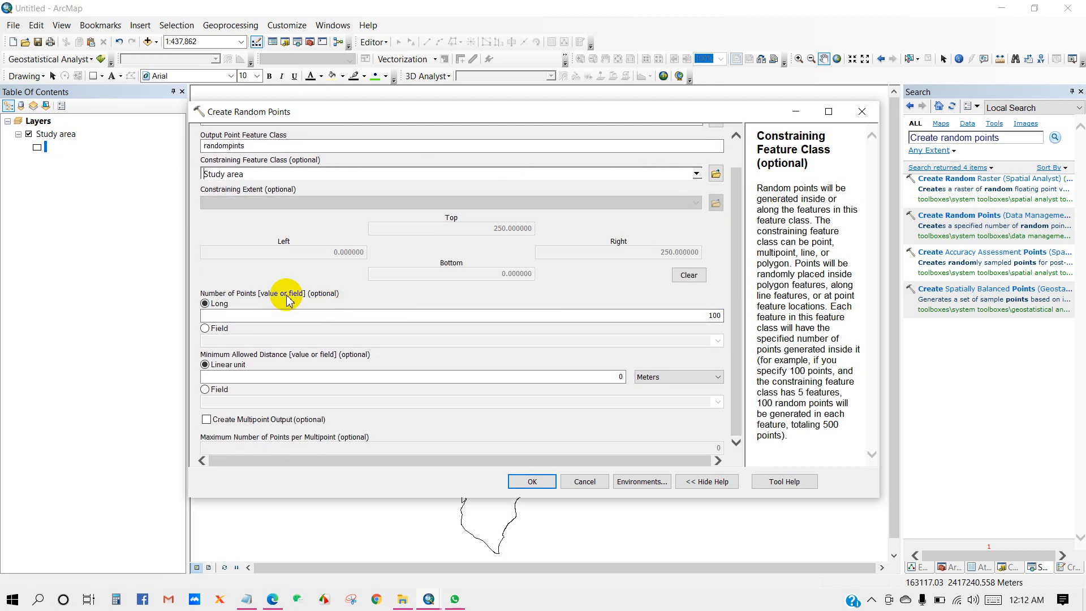
click(460, 314)
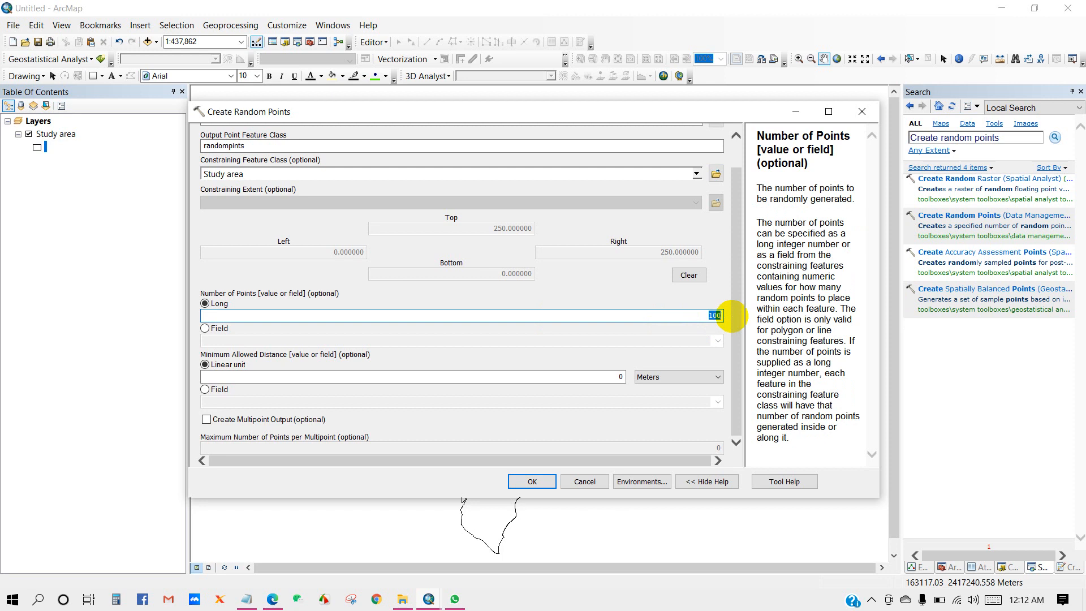
text(250)
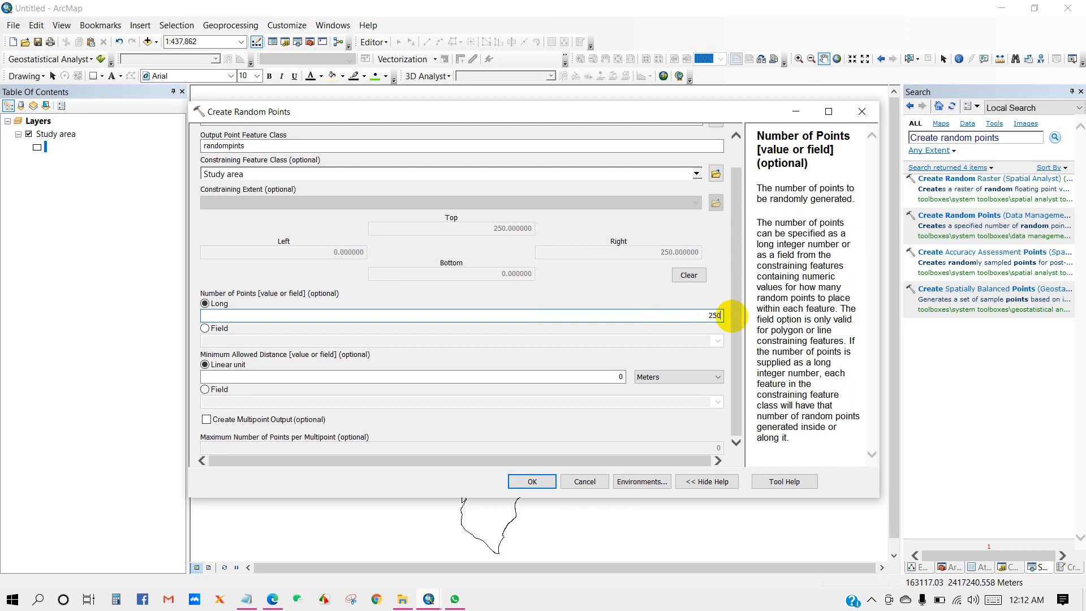
text(150)
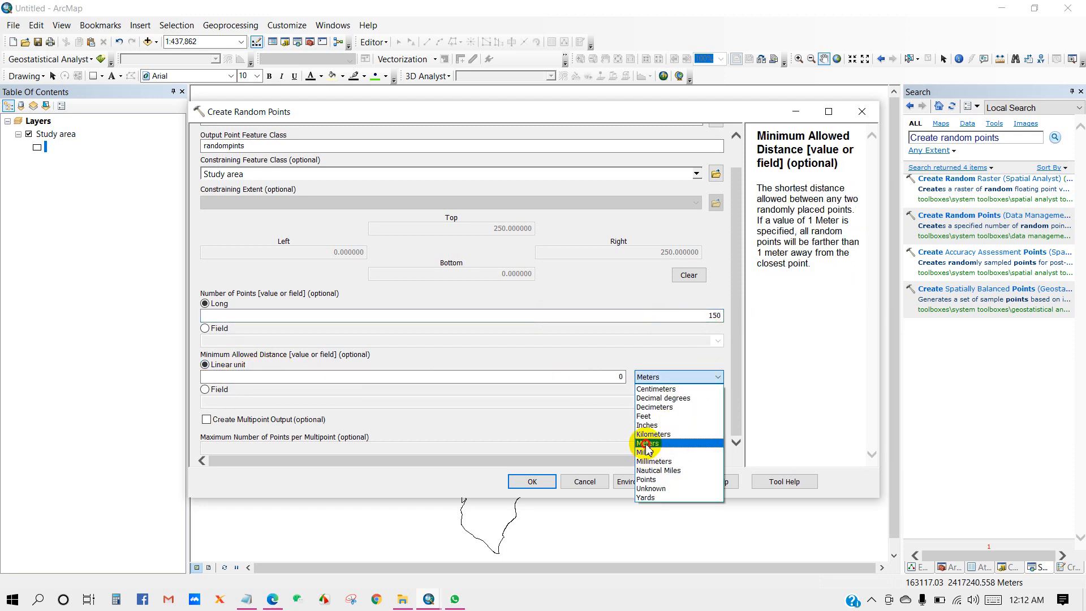
click(647, 442)
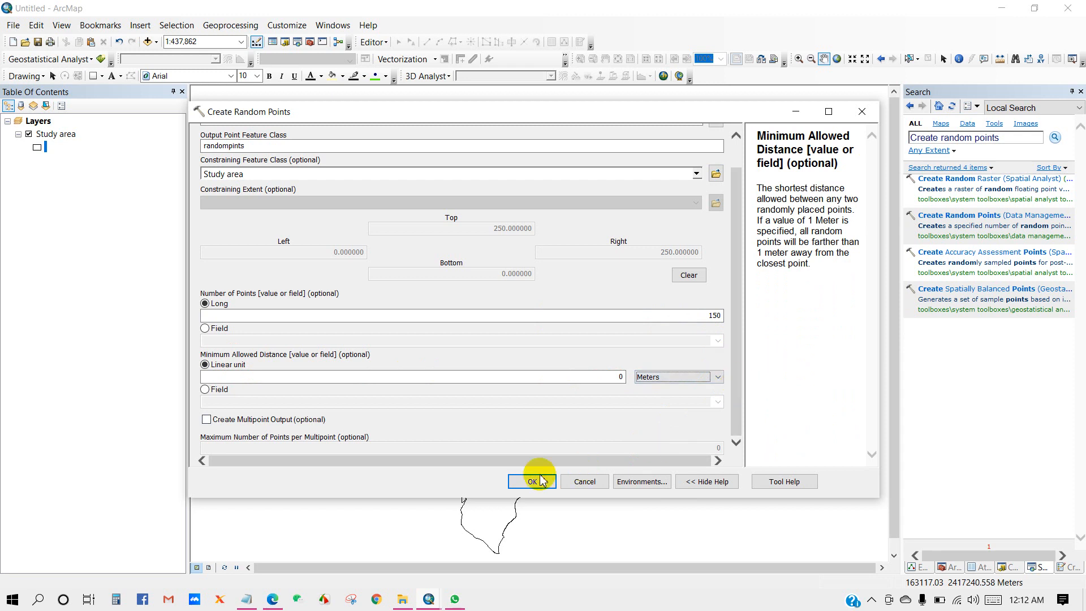
Step: Run Create Random Points and scroll randompints' attribute table to confirm 150 records
click(531, 482)
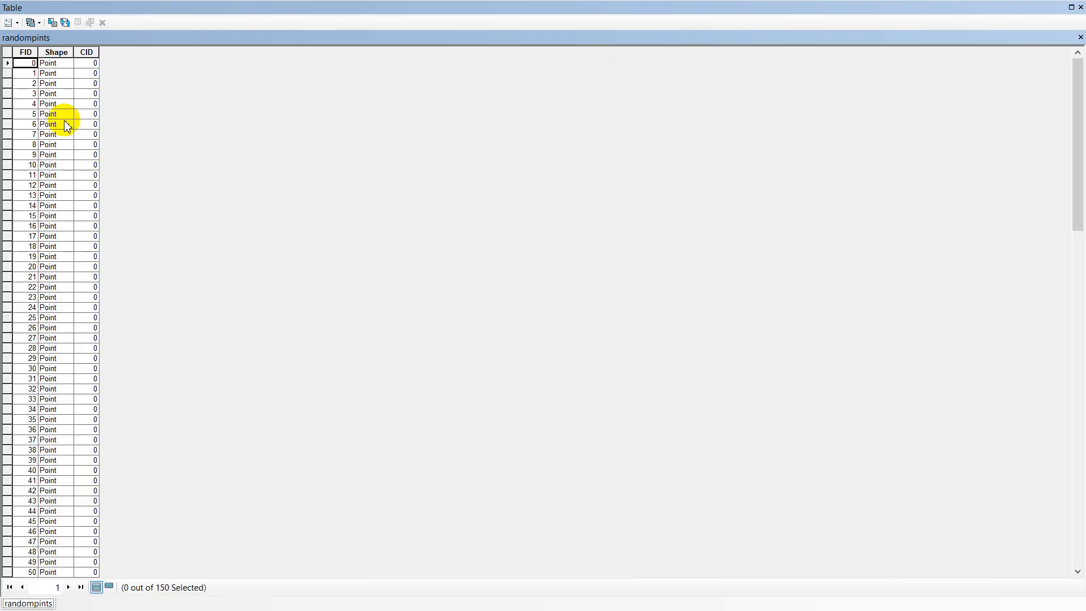
scroll(down, 3)
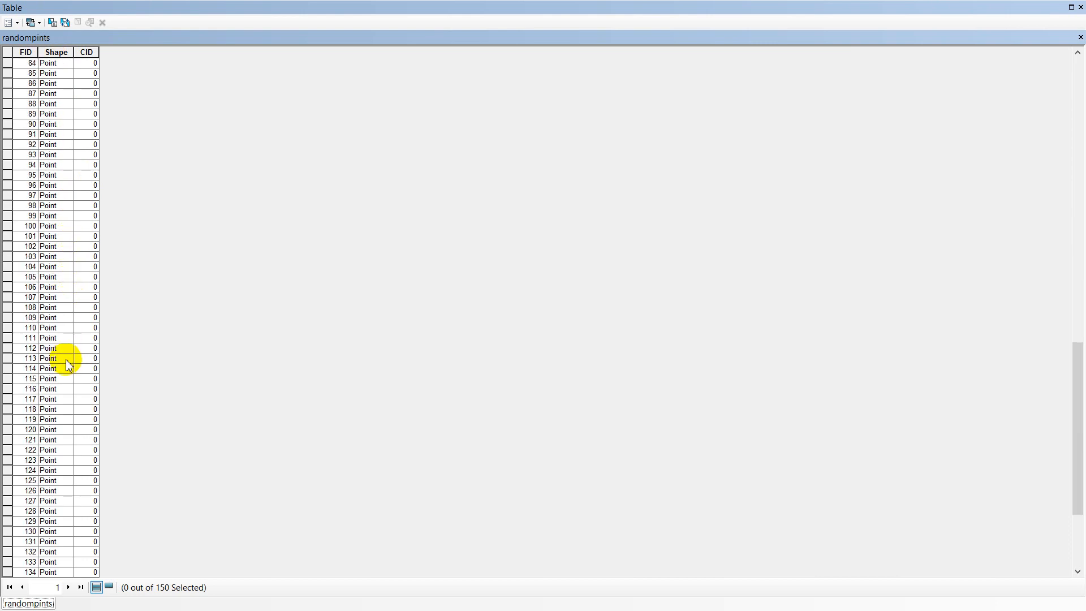
scroll(down, 3)
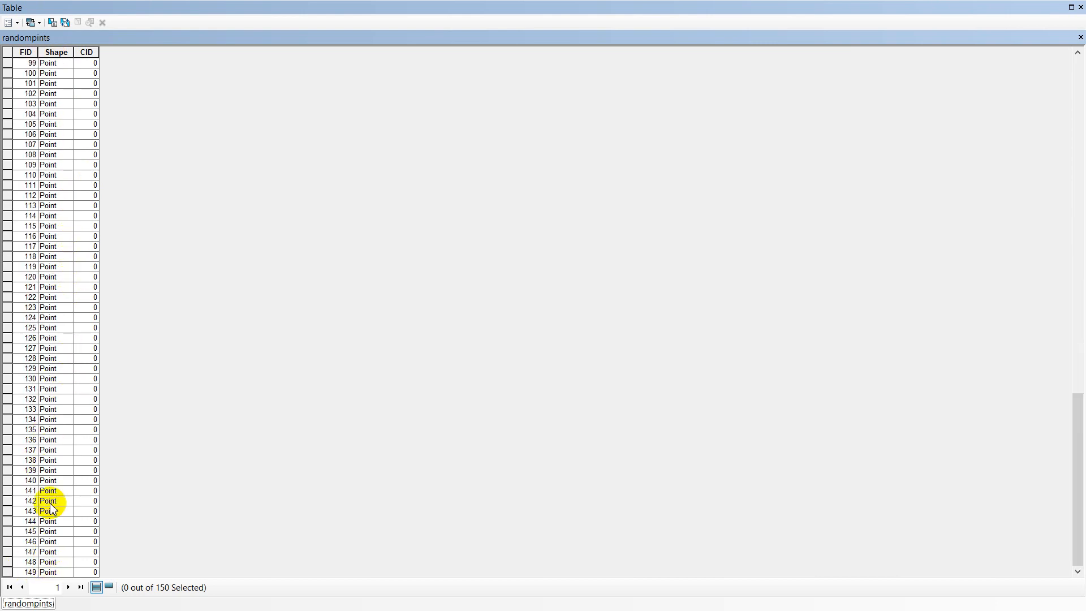